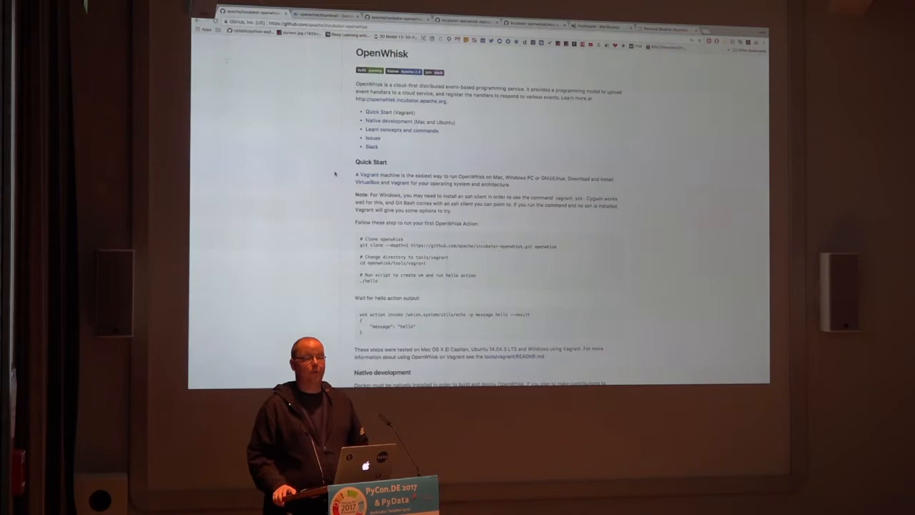
Scroll through the openwhisk-deploy-kube README and the Setting Up Kubernetes page.
scroll("down", 3)
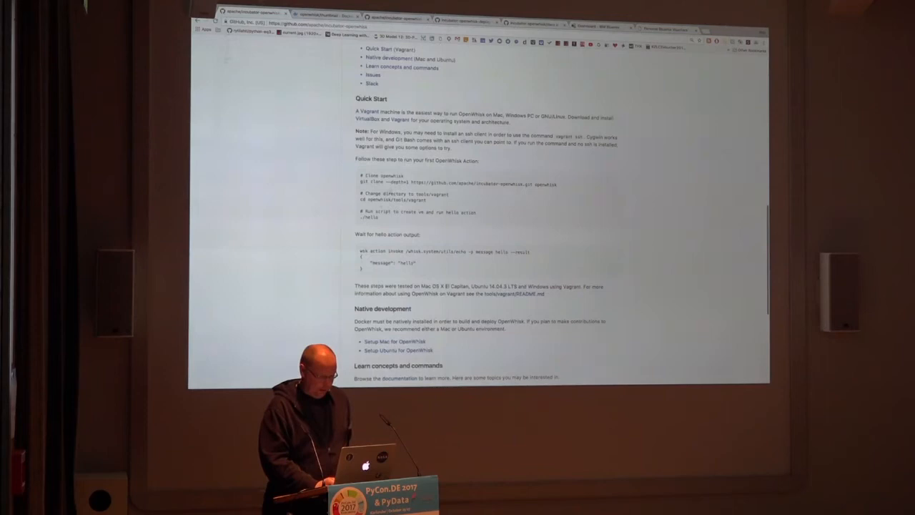
scroll("down", 3)
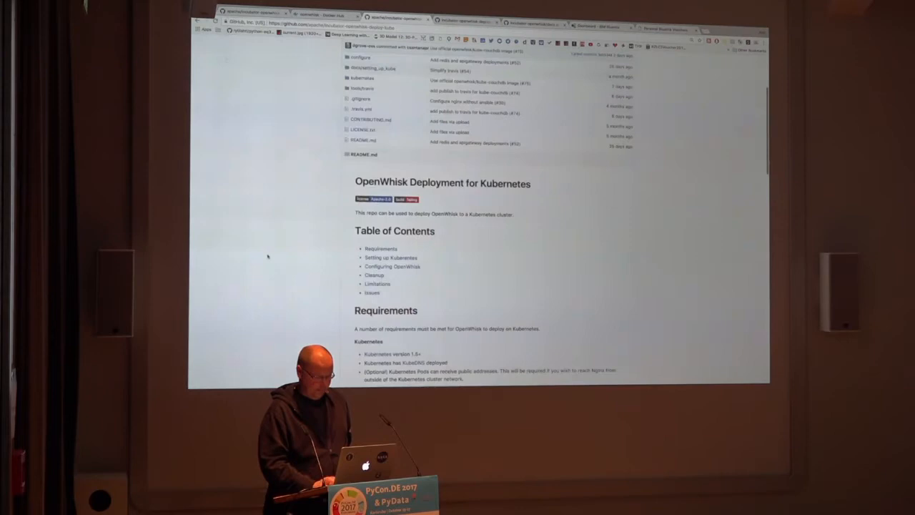
scroll("down", 3)
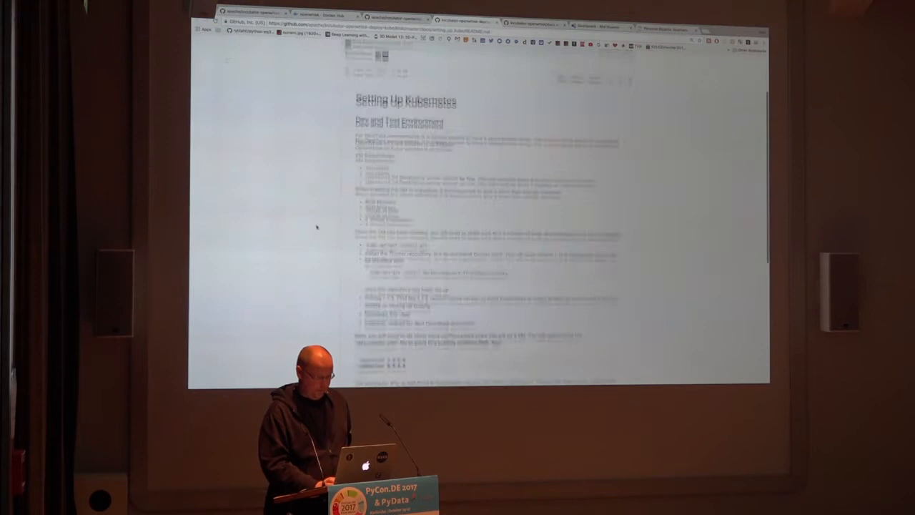
scroll("down", 3)
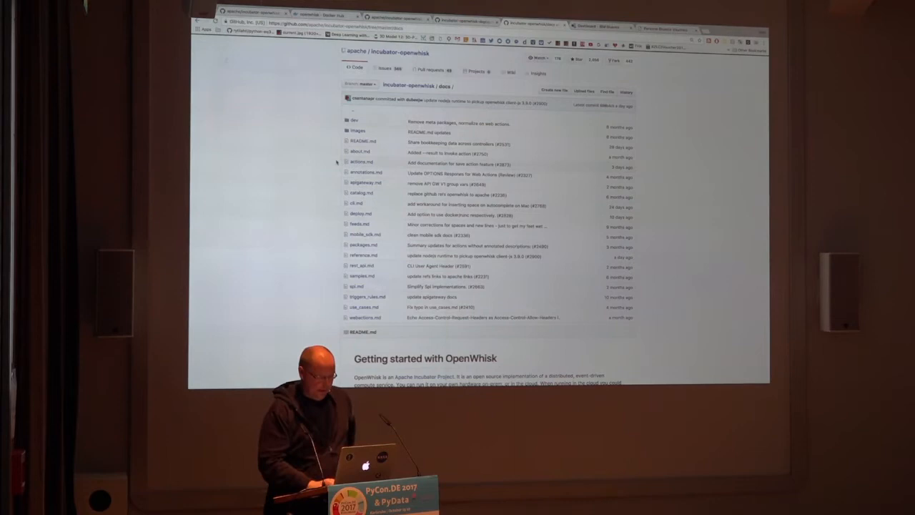
Open actions.md and read down to the Python actions section.
left_click(361, 161)
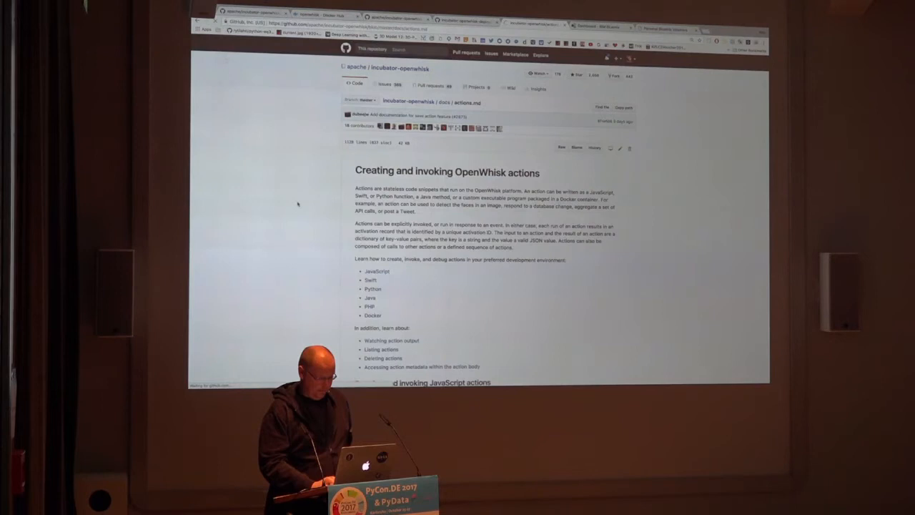
scroll("down", 3)
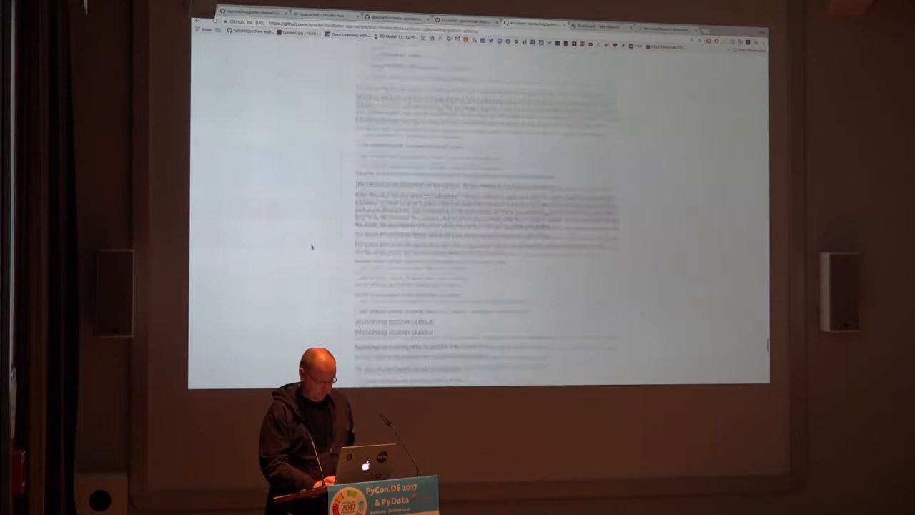
scroll("down", 3)
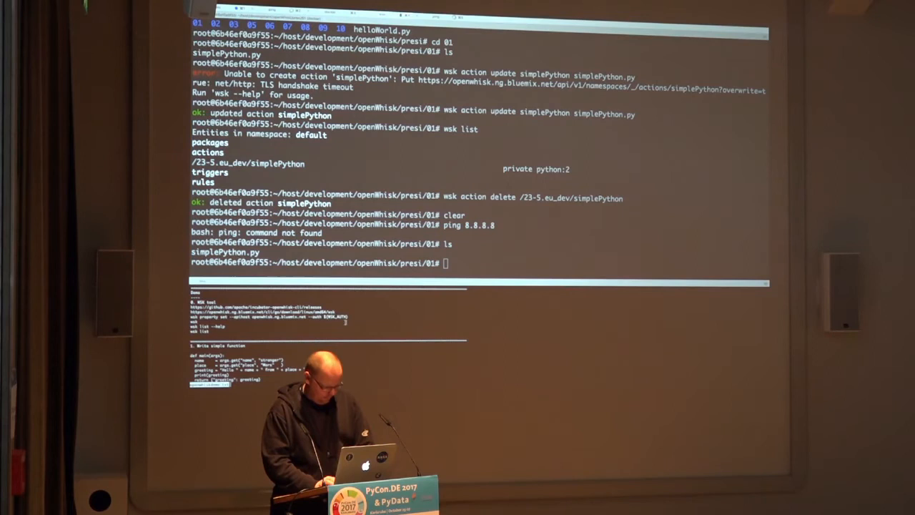
Set the wsk API host to openwhisk.ng.bluemix.net with the auth key, then show wsk list help.
type("wsk property set --apihost openwhisk.ng.bluemix.net --auth ${WSK_AUTH}")
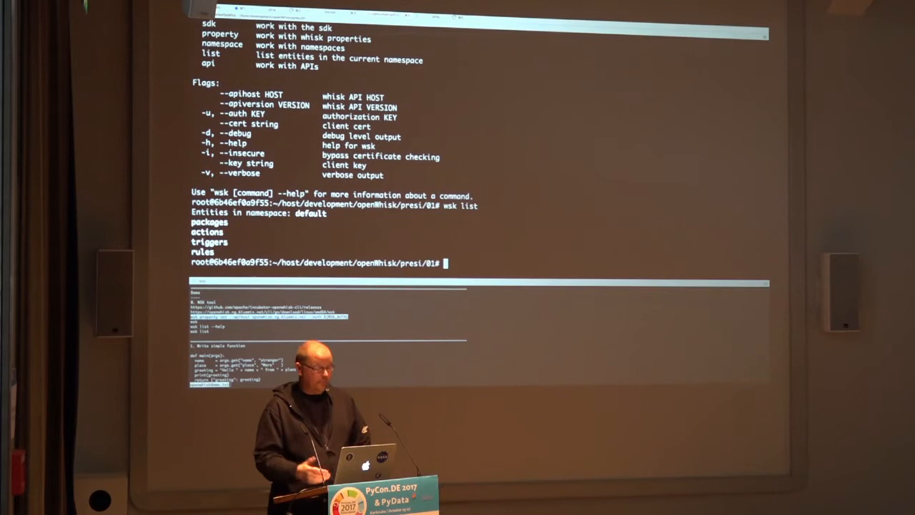
type("wsk list --")
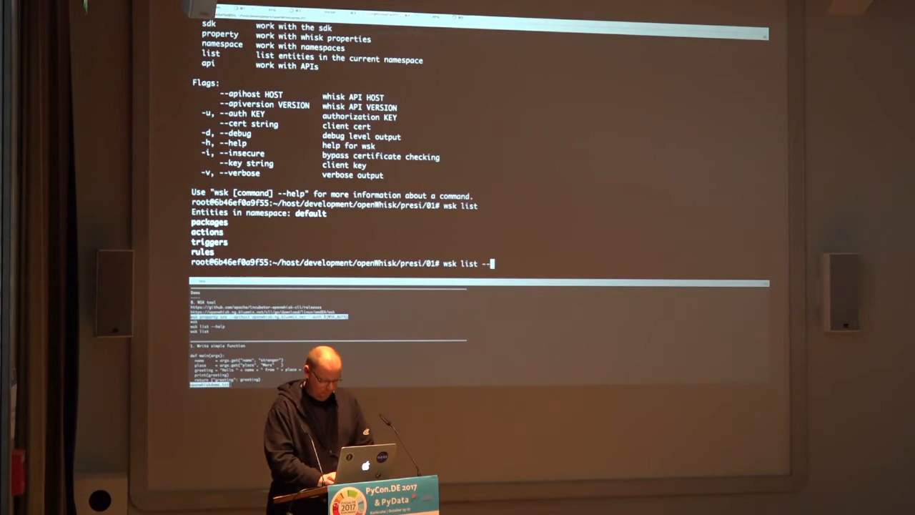
key("enter")
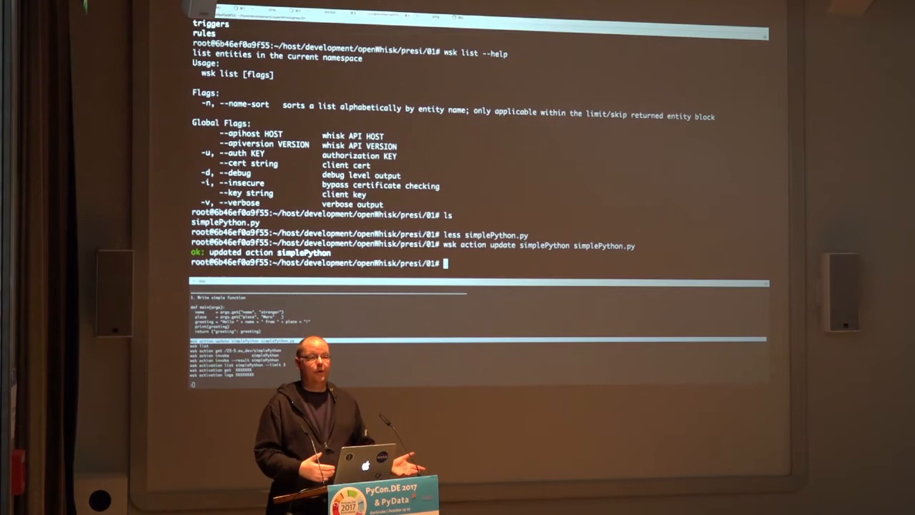
Enter a wsk list command after updating the simplePython action.
type("wsk list")
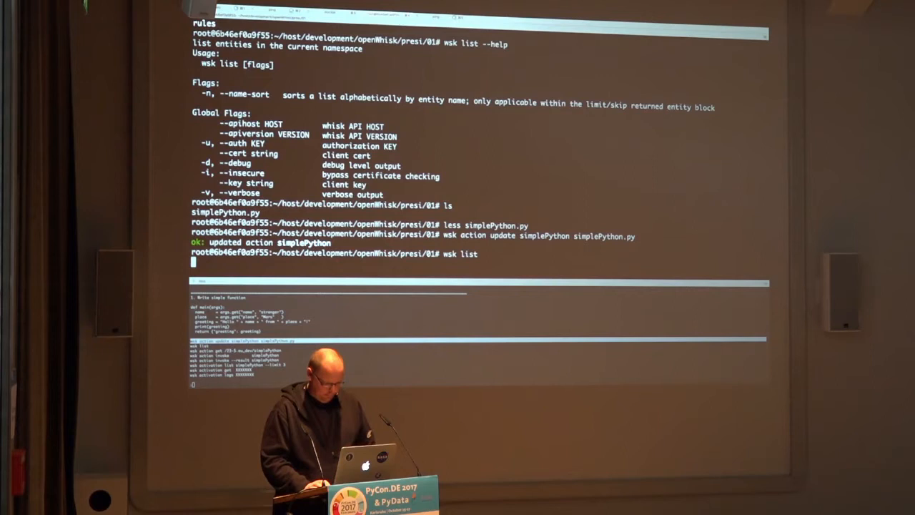
Run wsk list to show simplePython in the namespace.
key("Return")
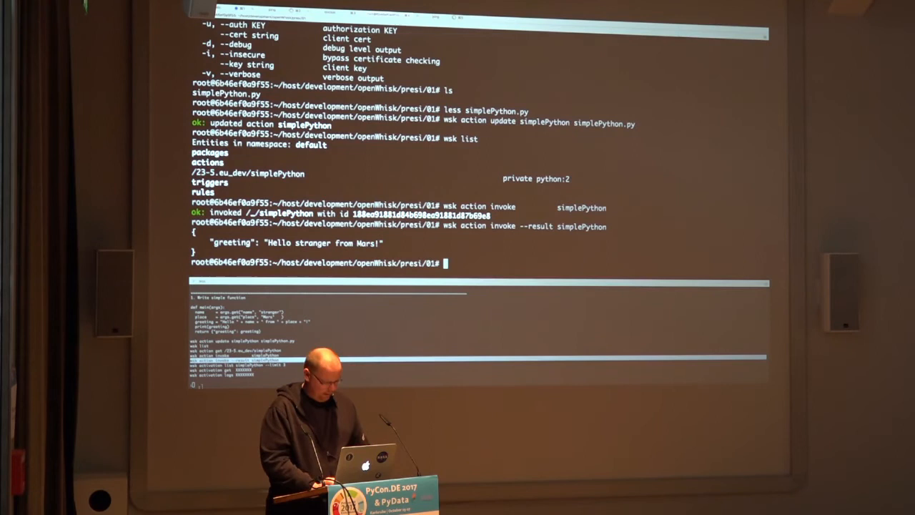
List the last 3 simplePython activations and get an activation's full record.
type("wsk activation list simplePython --limit 3")
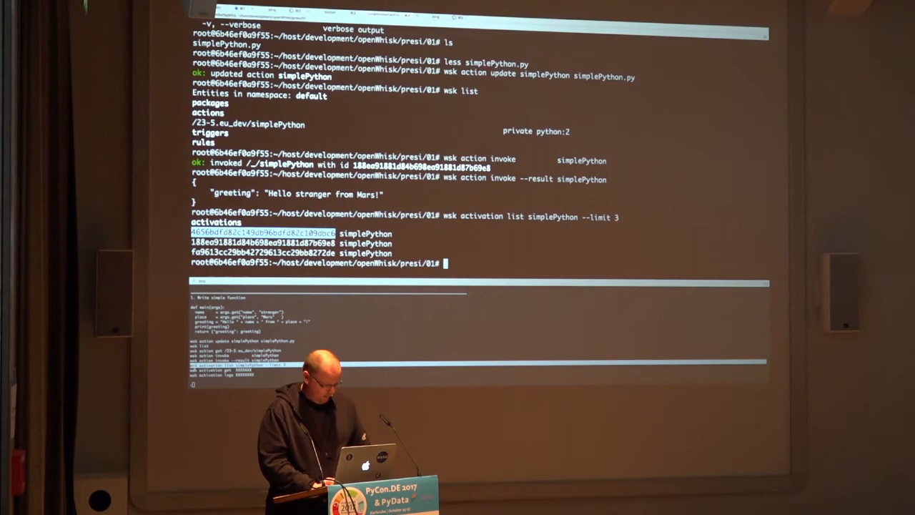
type("wsk activation get")
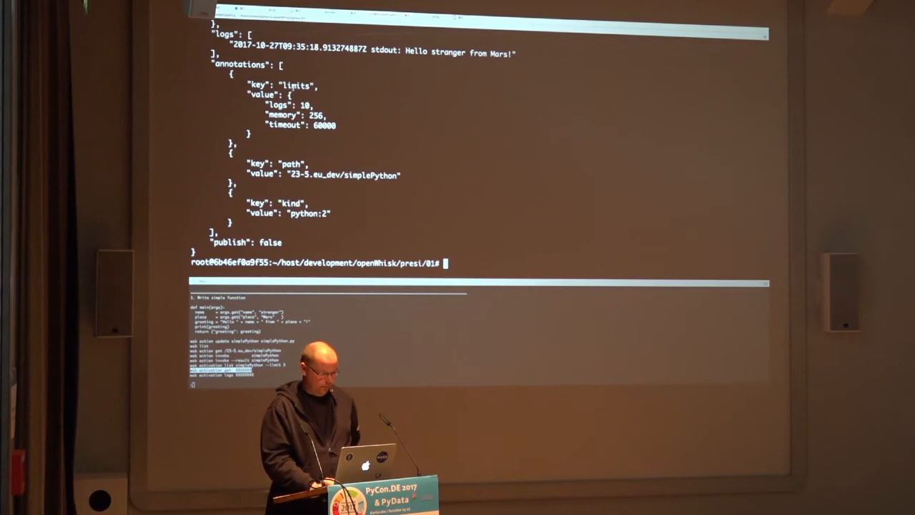
scroll("down", 3)
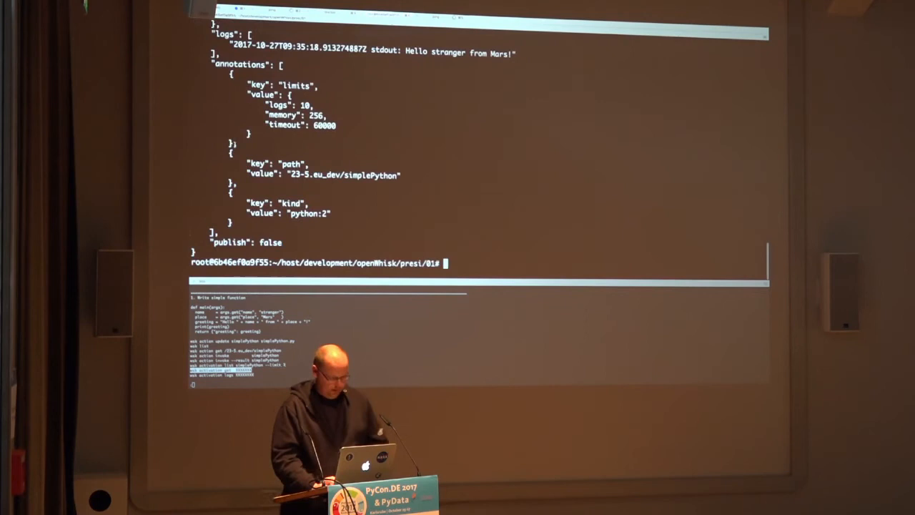
Get the record of activation 4656bdf82c149db96bdfd82c109dbc6.
type("wsk activation get 4656bdf82c149db96bdfd82c109dbc6")
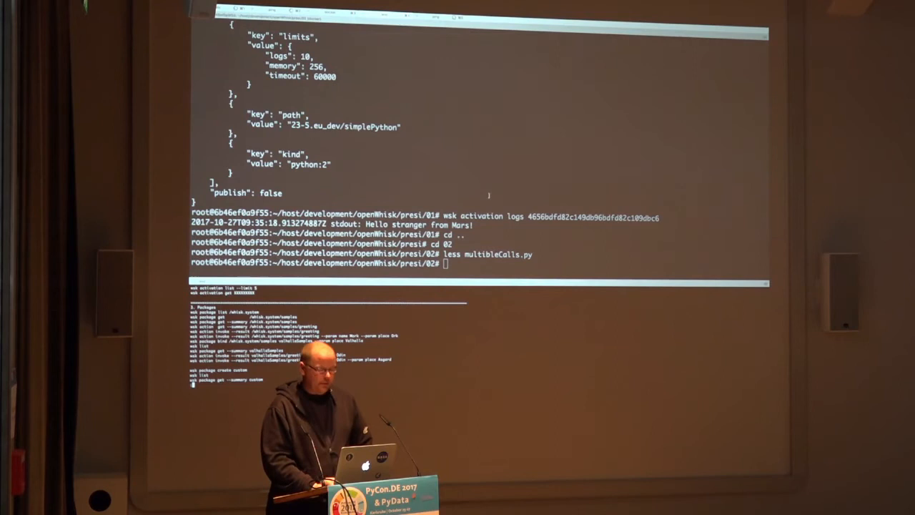
List the namespace entities and the /whisk.system packages.
type("wsk list")
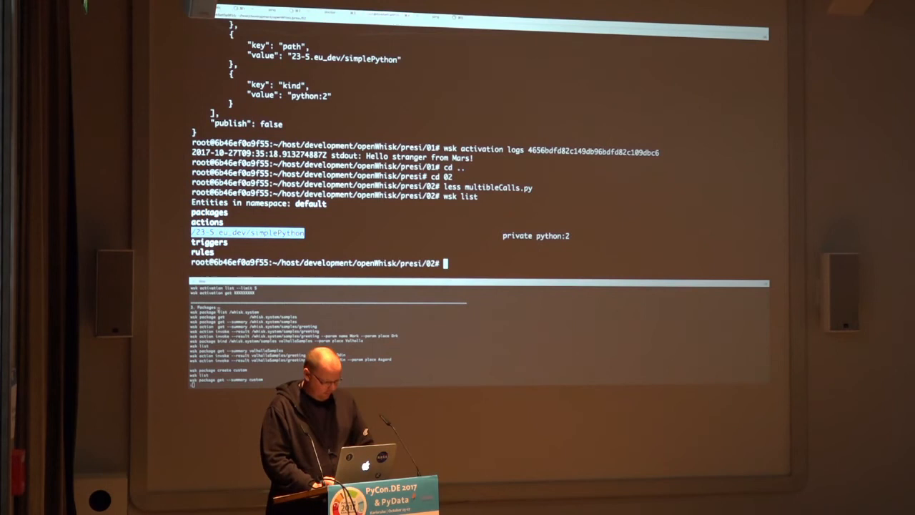
type("wsk package list /whisk.system")
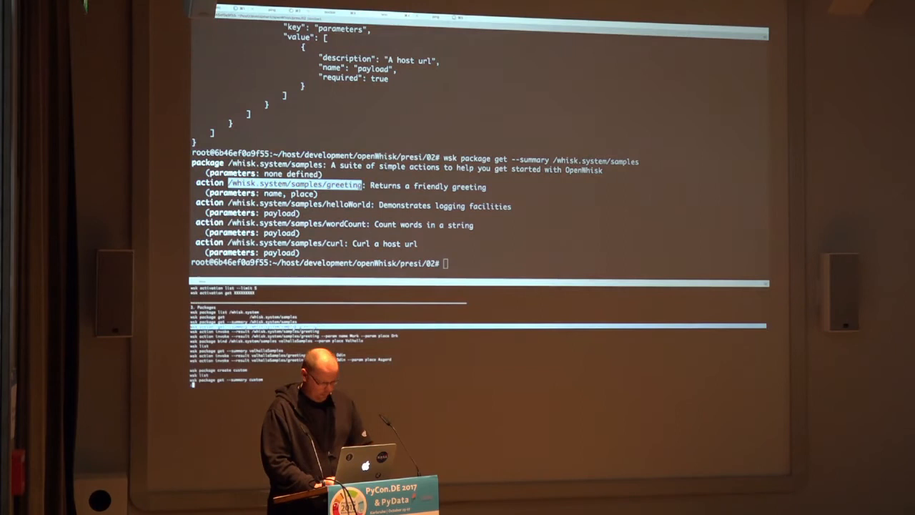
Summarize and invoke samples/greeting, then bind samples as valhallaSamples with place Valhalla.
type("wsk action get --summary /whisk.system/samples/greeting")
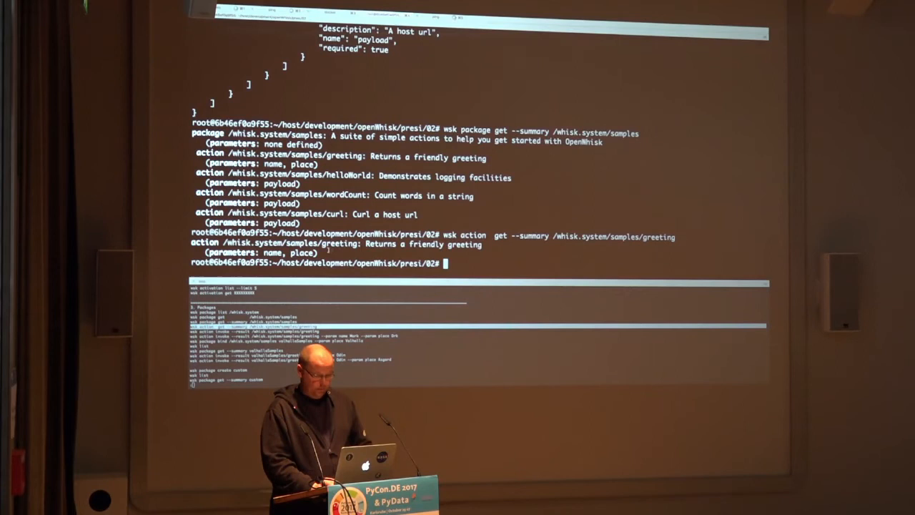
type("wsk action invoke --result /whisk.system/samples/greeting")
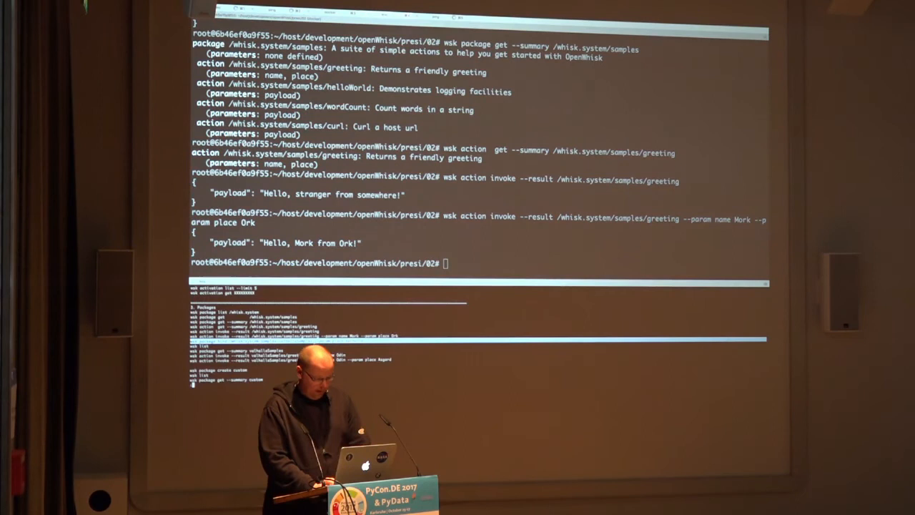
type("wsk package bind /whisk.system/samples valhallaSamples --param place Valhalla")
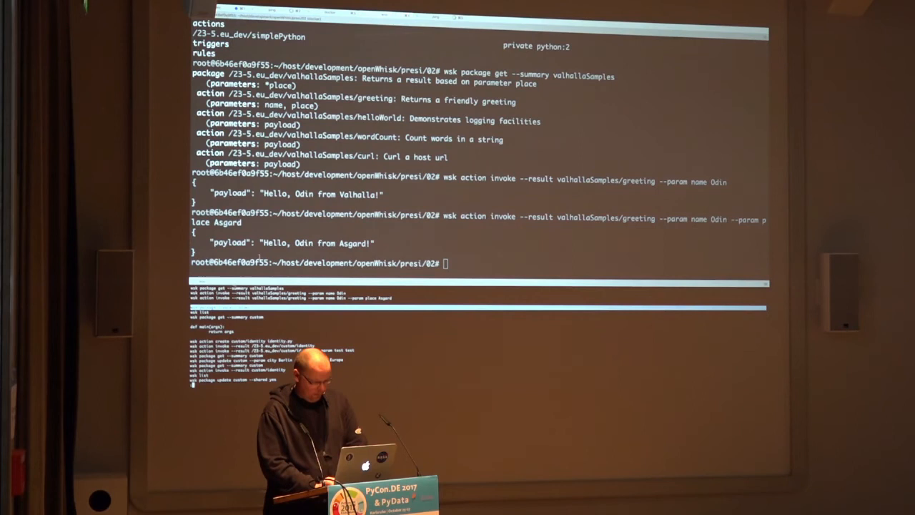
type("wsk package create custom")
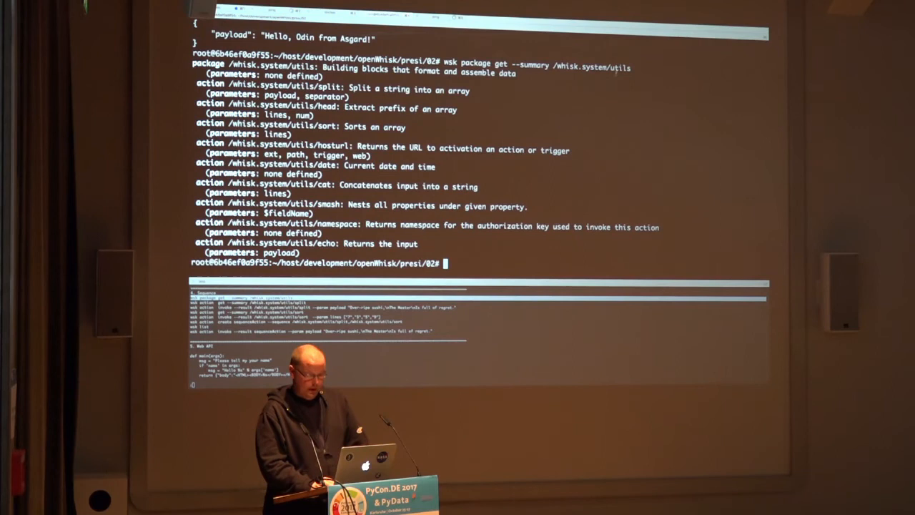
Show the summary of the /whisk.system/utils/split action.
type("wsk action  get --summary /whisk.system/utils/split")
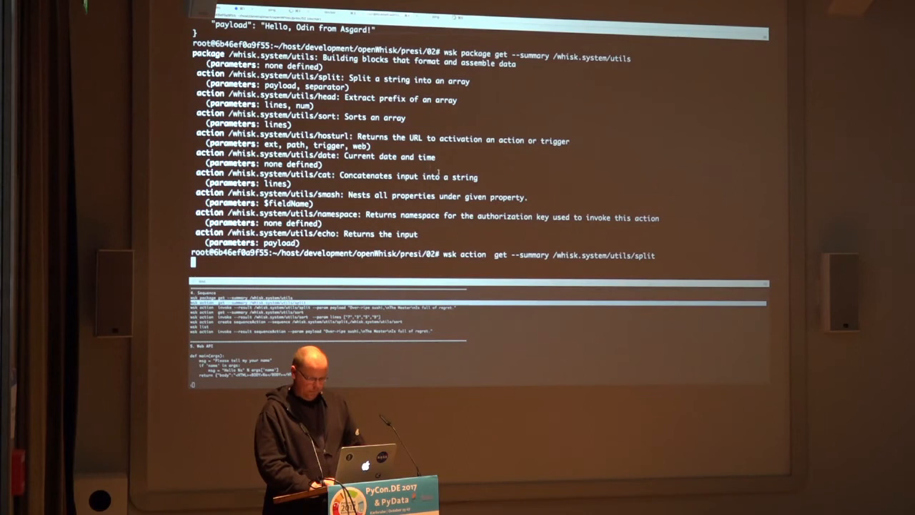
key("Return")
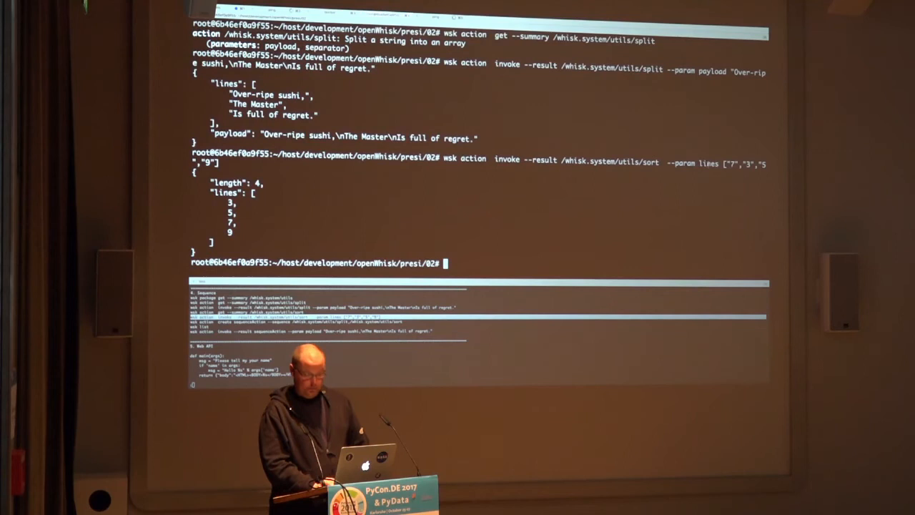
Highlight 'length' in the output and type the sequenceAction command chaining utils split and sort.
double_click(227, 183)
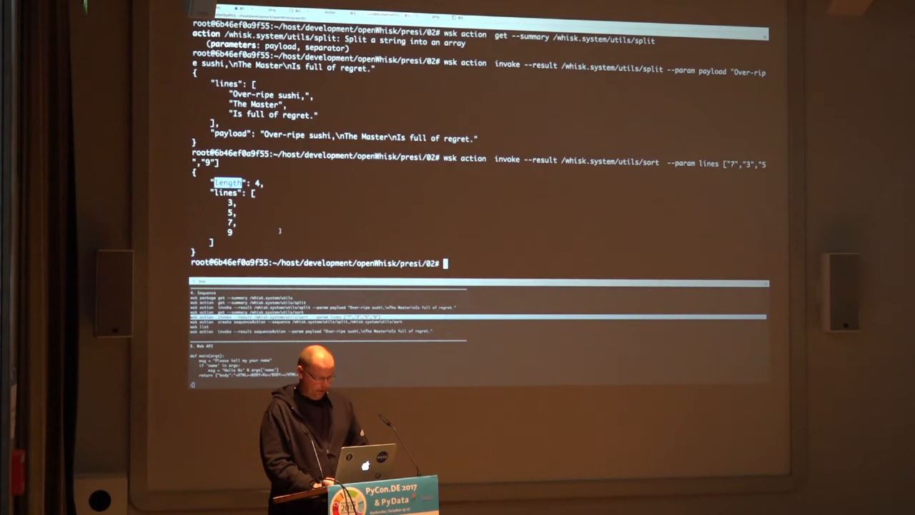
scroll("down", 3)
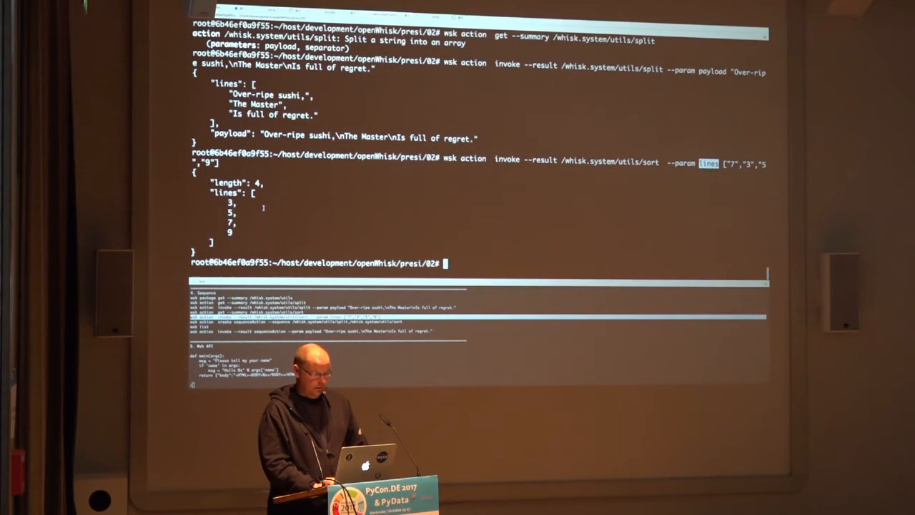
type("wsk action create sequenceAction --sequence /whisk.system/utils/split,/whisk.system/utils/sort")
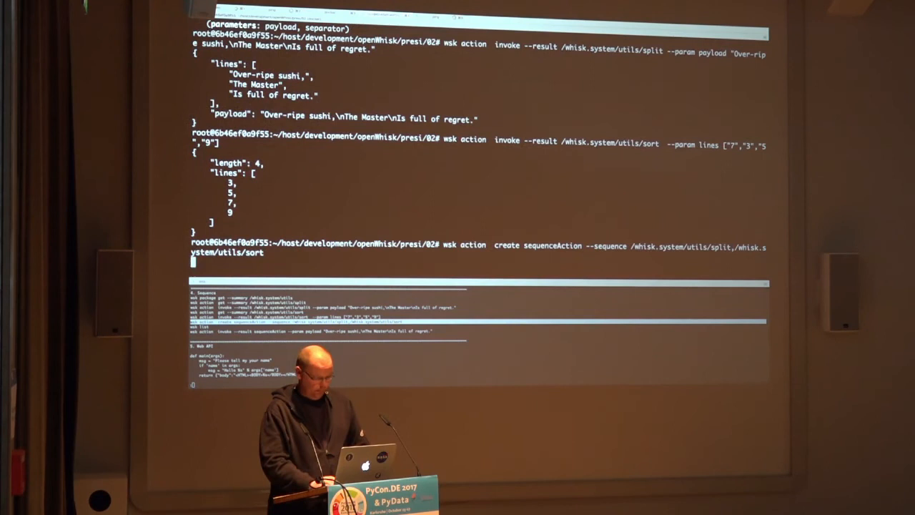
Create sequenceAction joining /whisk.system/utils/split and /whisk.system/utils/sort.
key("Enter")
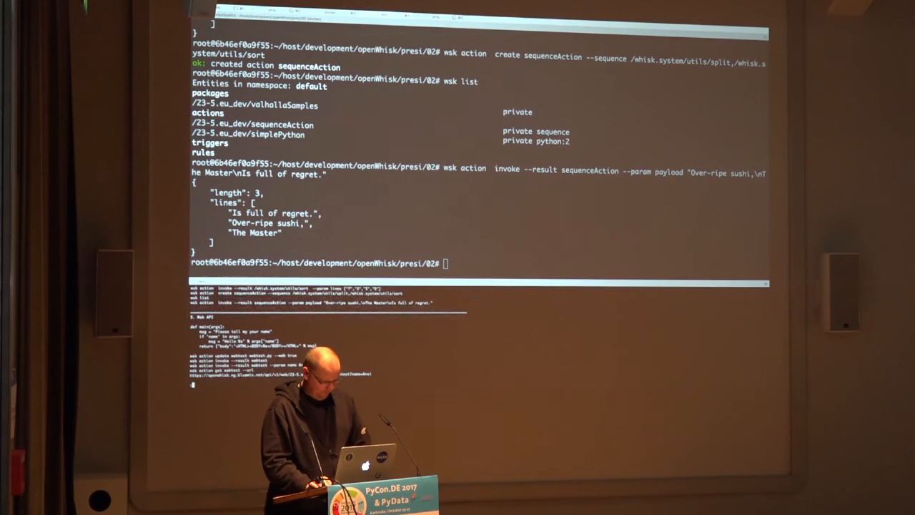
Move up a folder with cd .. and highlight the 'body' key in webtest.py.
type("cd ../05")
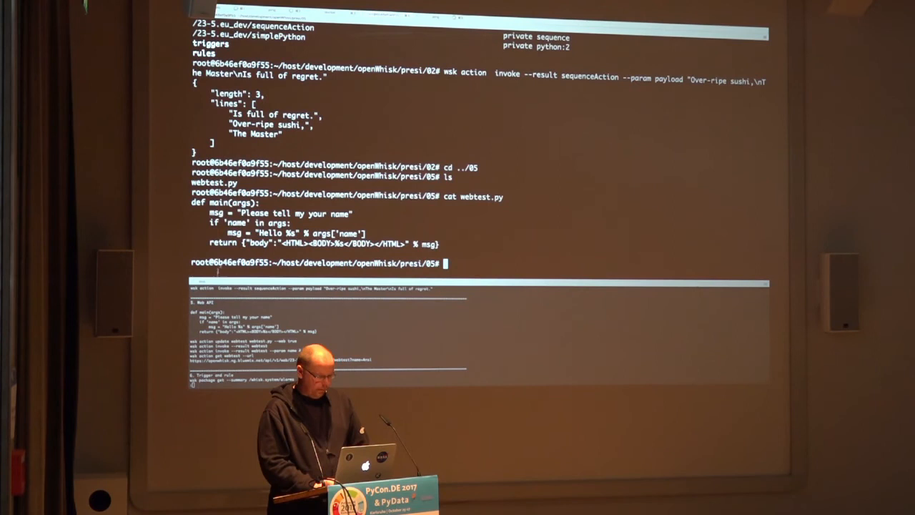
double_click(232, 223)
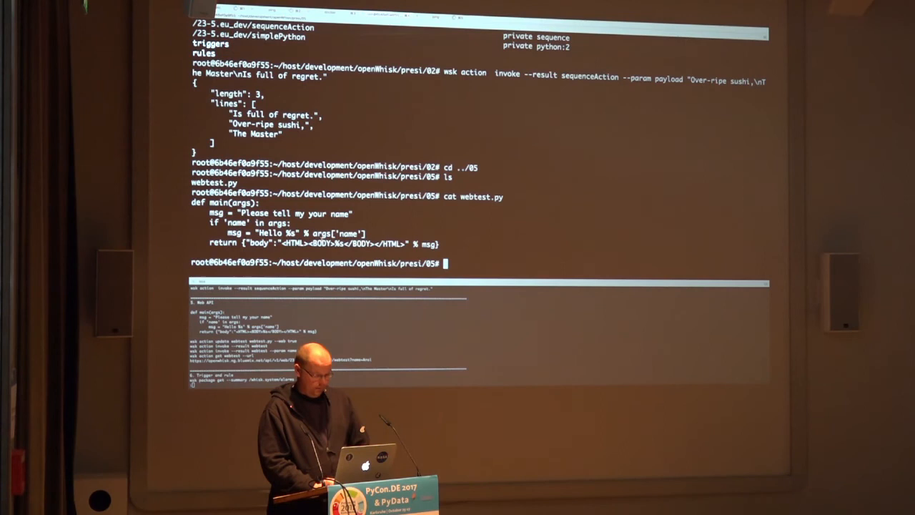
double_click(259, 243)
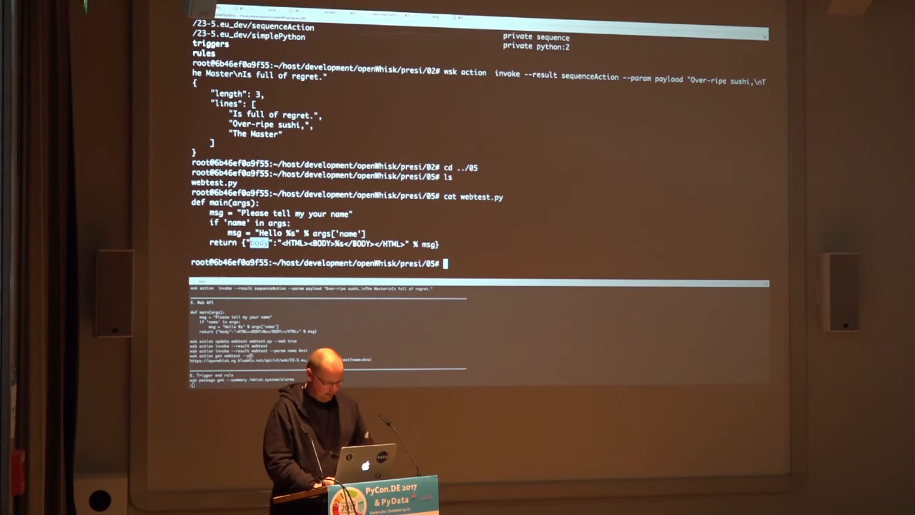
Update webtest from webtest.py with --web true and fetch its URL.
type("wsk action update webtest webtest.py --web true")
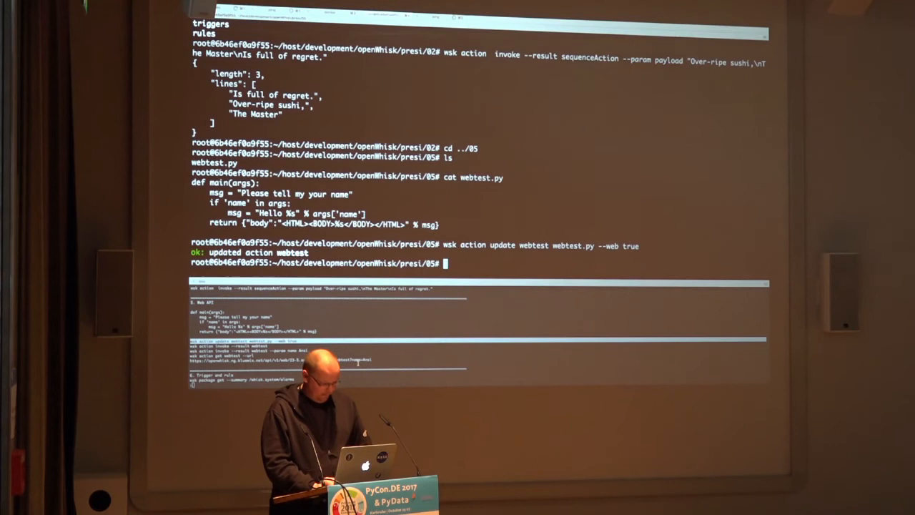
type("wsk action get webtest --url")
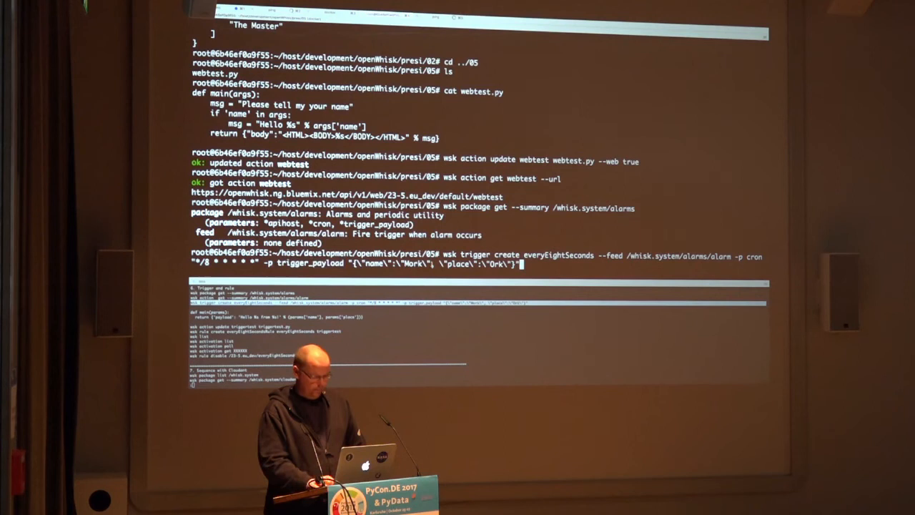
Create everyEightSeconds on /whisk.system/alarms/alarm with cron */8 and a name/place payload.
key("Return")
type("wsk list")
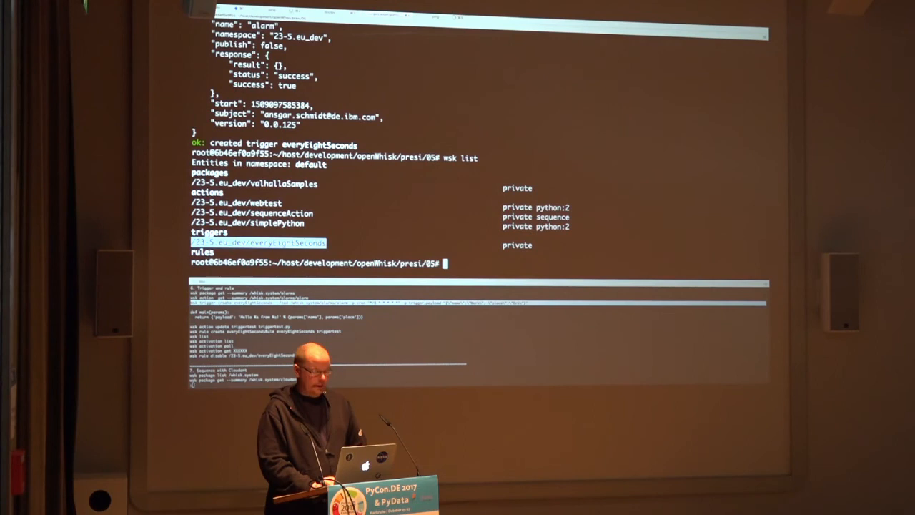
Type an activation command, then create everyEightSecondsRule linking everyEightSeconds to triggertest.
type("wsk activations poll")
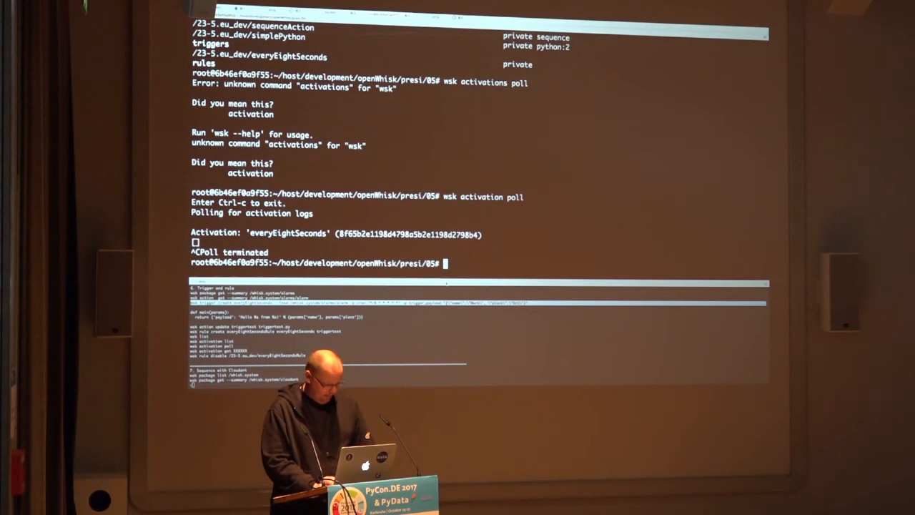
type("wsk rule create everyEightSecondsRule everyEightSeconds triggertest")
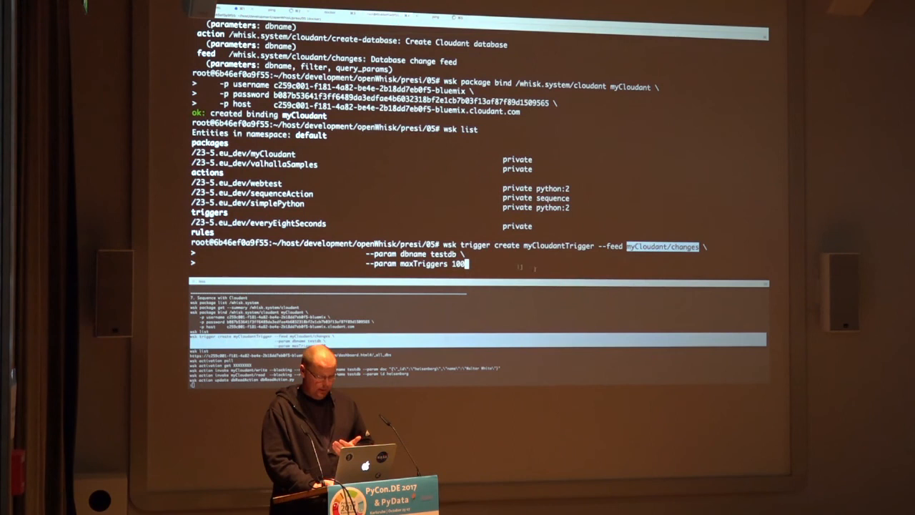
Create myCloudantTrigger on myCloudant/changes for testdb (maxTriggers 100), then list entities.
key("Return")
type("wsk list")
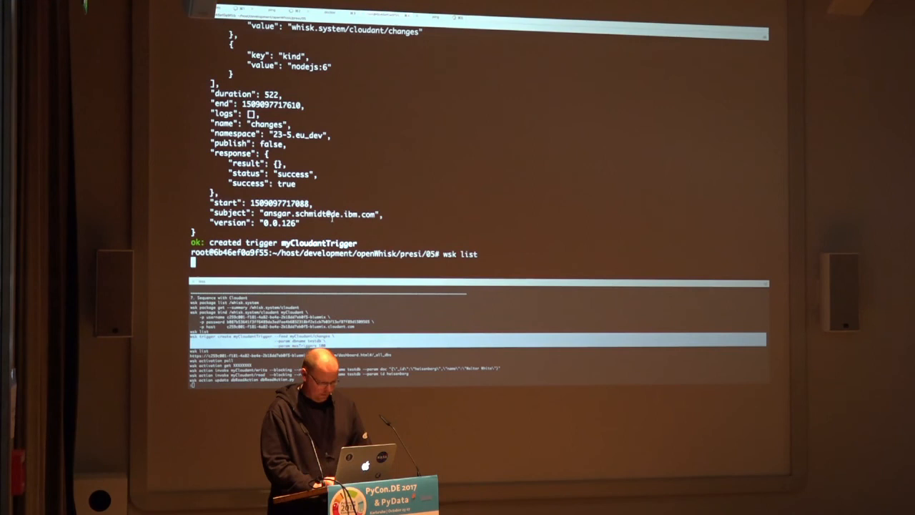
key("Return")
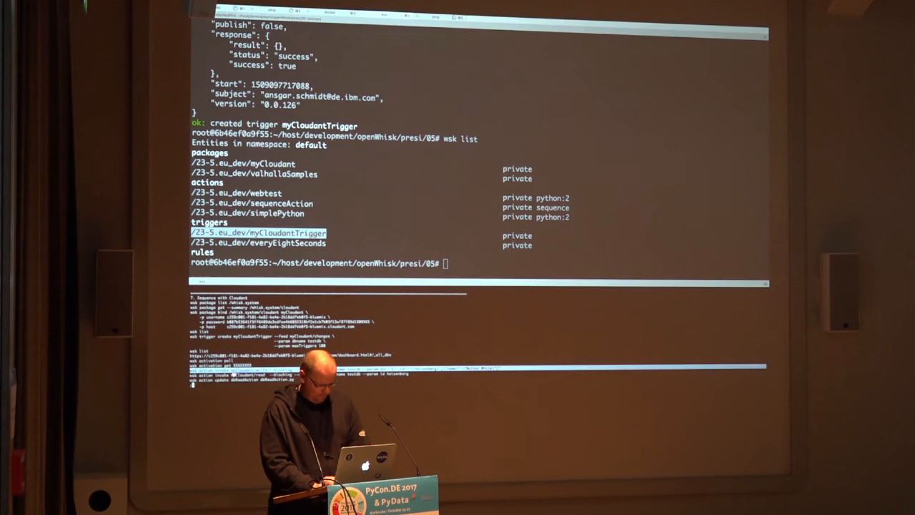
Invoke myCloudant/write to store _id heisenberg, name Walter White, in testdb.
type("wsk action invoke myCloudant/write --blocking --result --param dbname testdb --param doc \"{\\\"_id\\\":\\\"heisenberg\\\",\\\"name\\\":\\\"Walter White\\\"}\"")
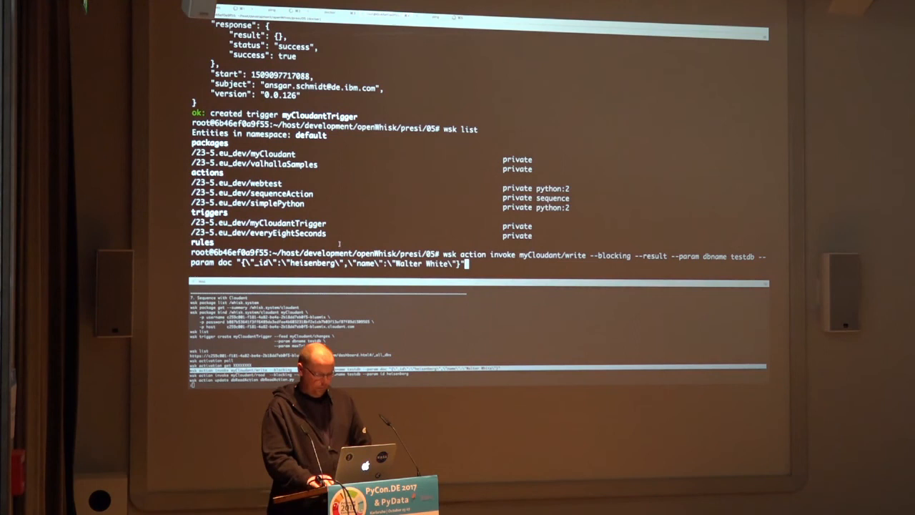
key("Return")
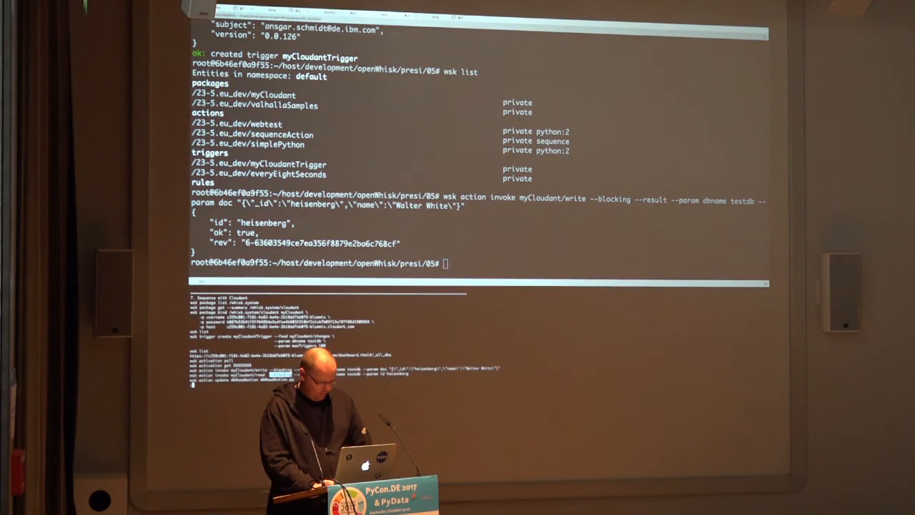